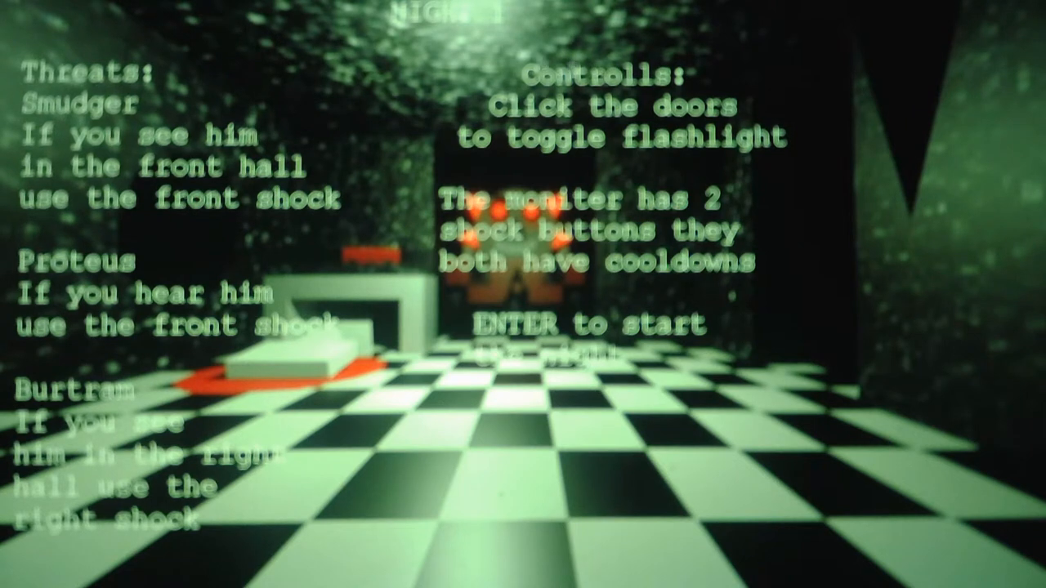
mouse_move(750, 186)
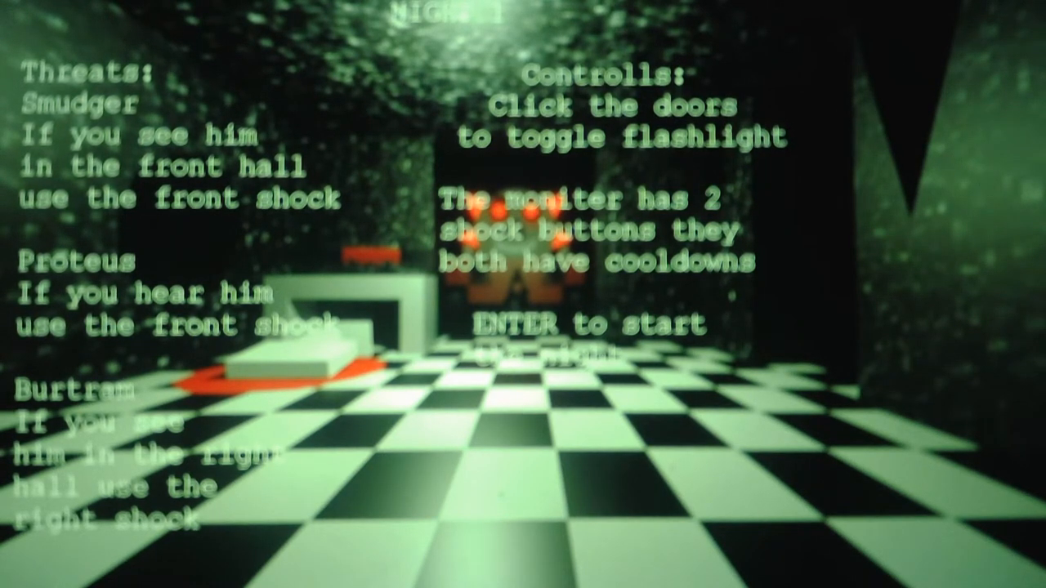
Start Night 1 from the threats-and-controls screen, entering the dim office.
key(enter)
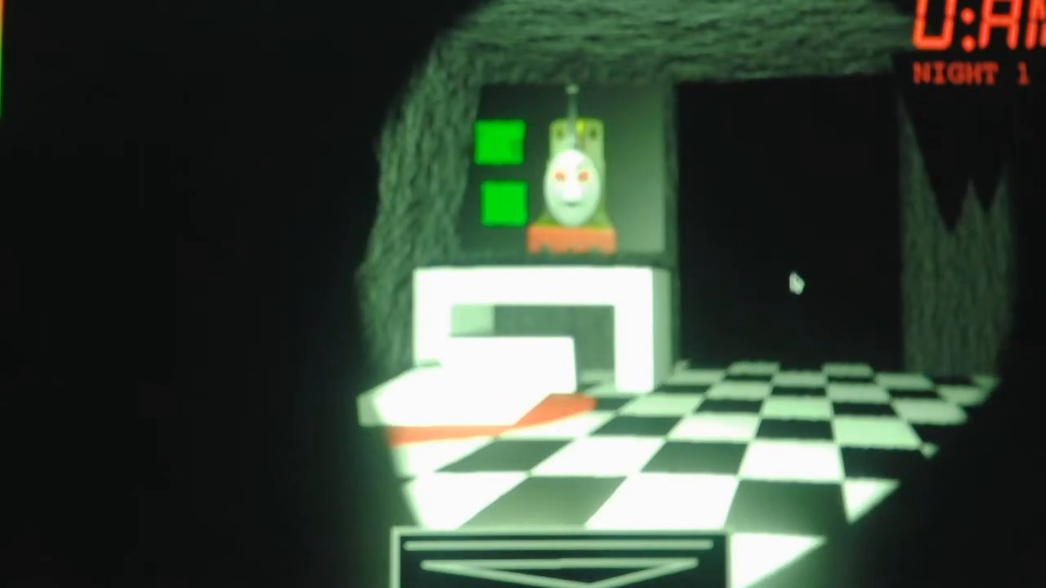